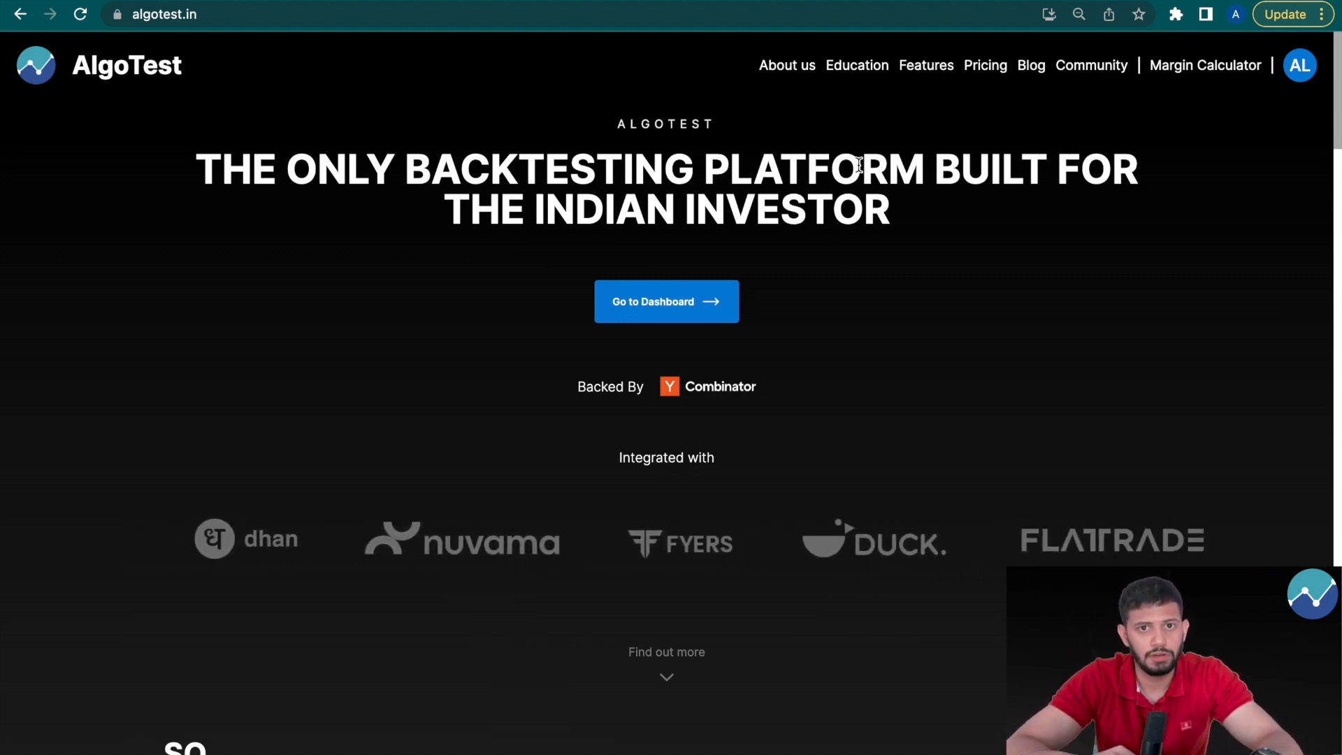
# Step: Go from the AlgoTest home page to the dashboard
pyautogui.click(665, 302)
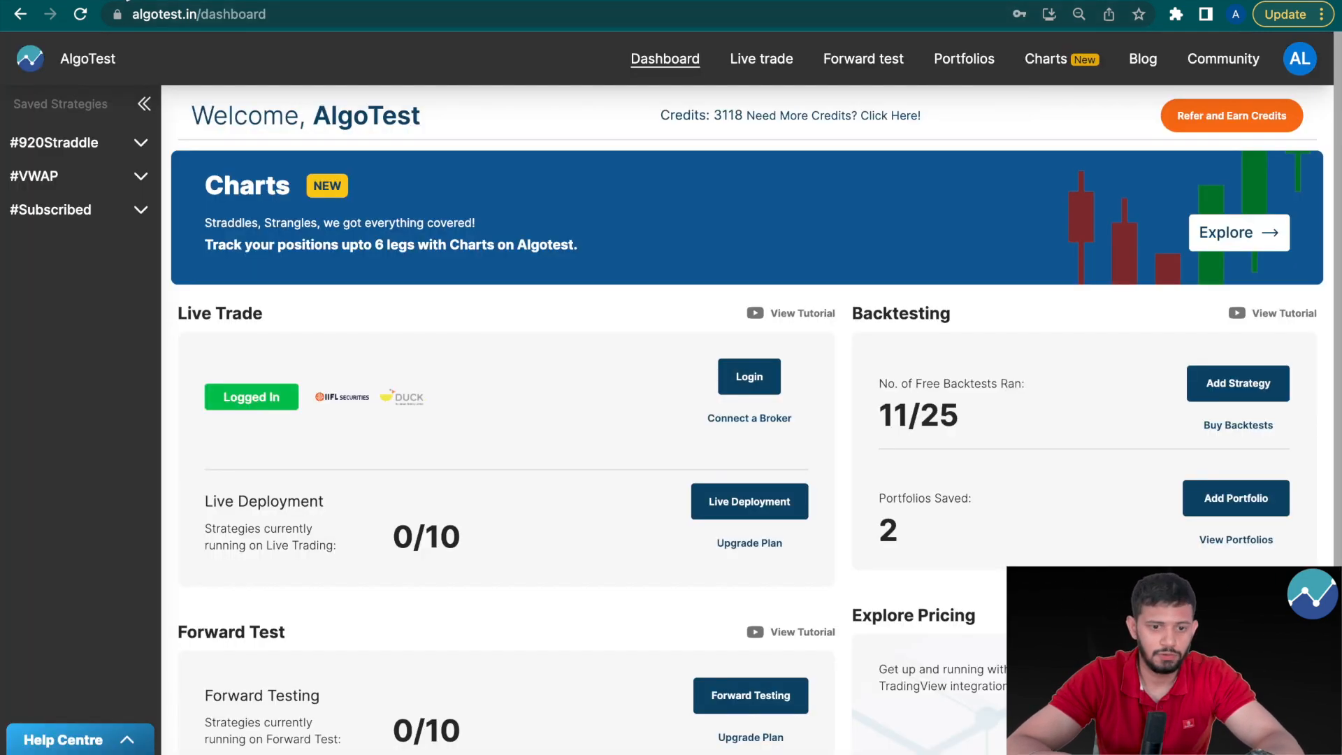
pyautogui.moveTo(489, 386)
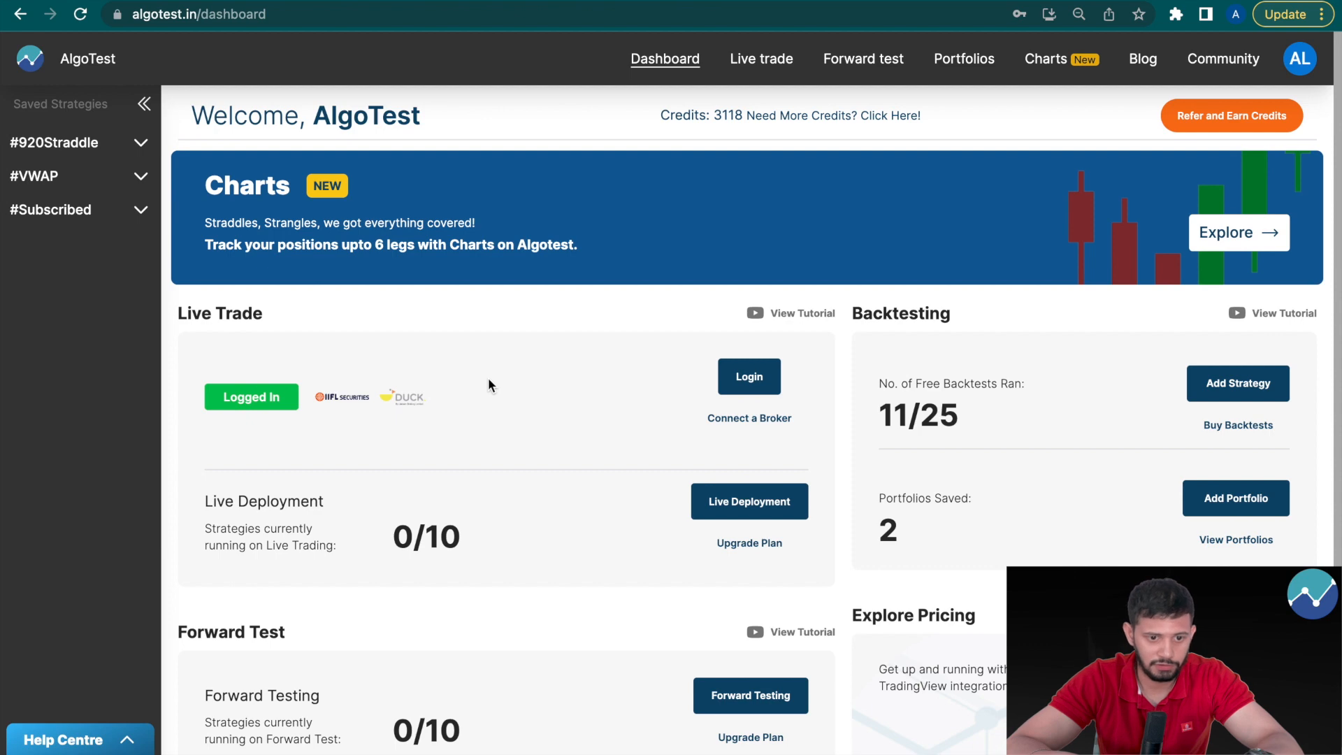
pyautogui.moveTo(760, 59)
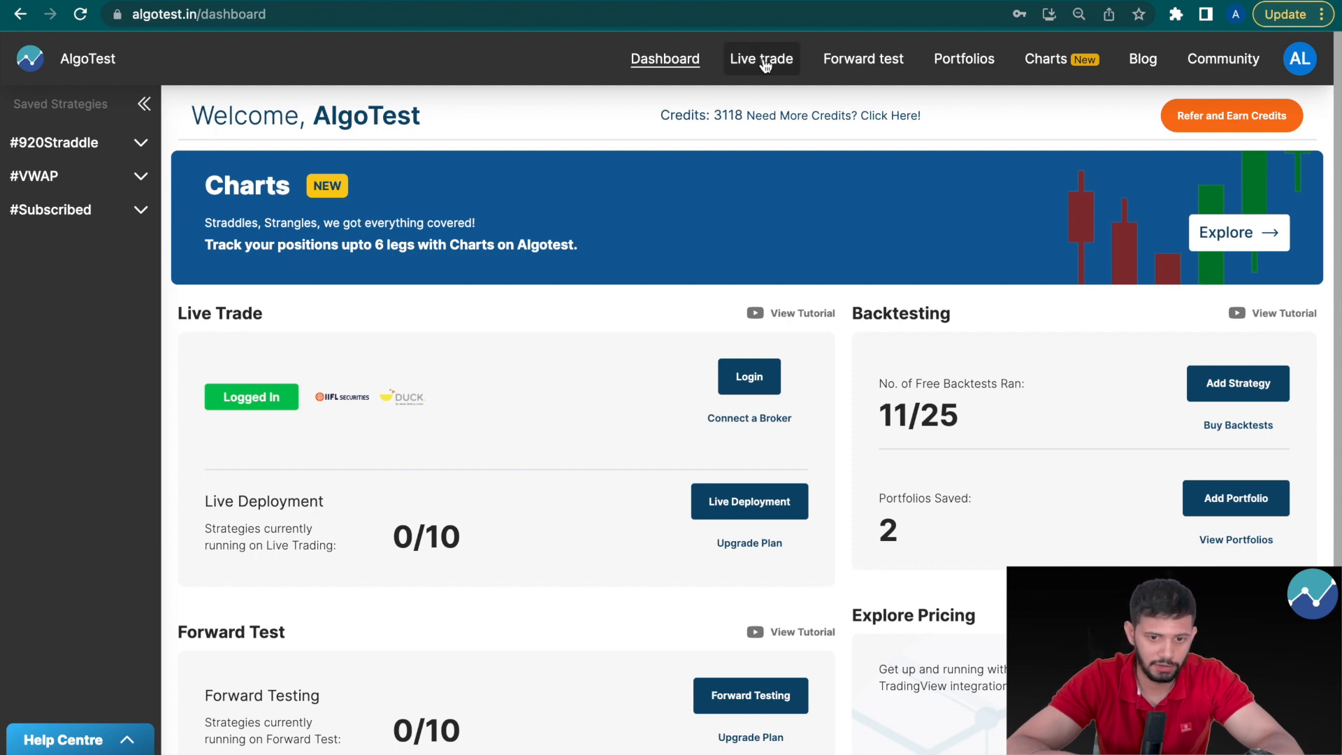
# Step: Search Live Deployment strategies for 'call' to list Call_buy_10
pyautogui.click(761, 59)
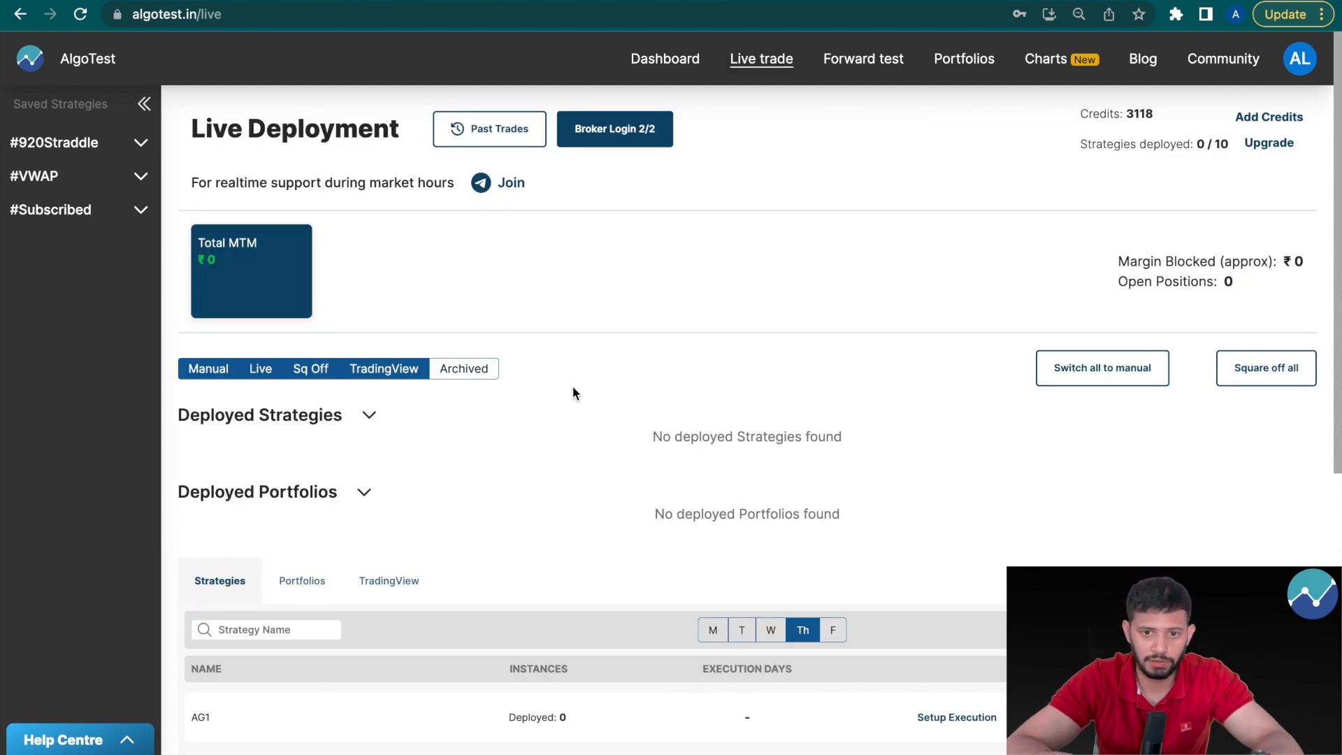
pyautogui.click(266, 629)
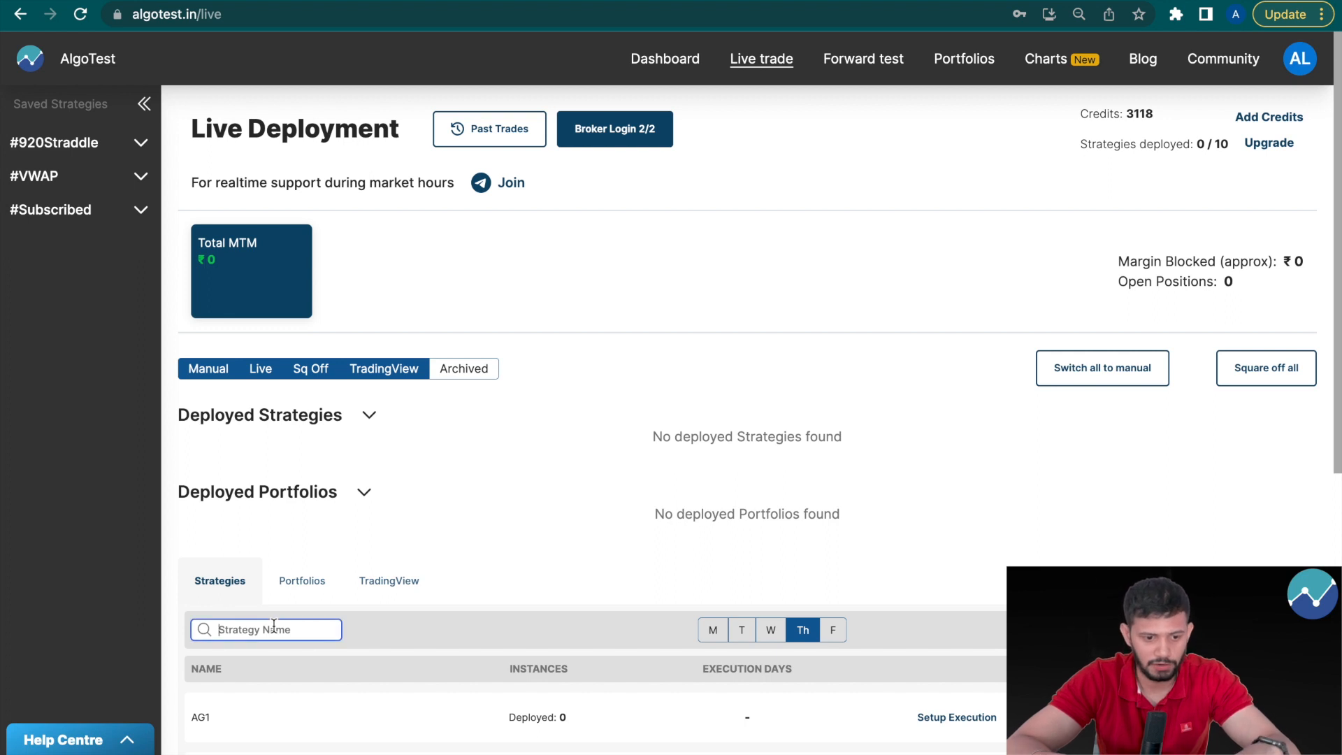
pyautogui.click(364, 491)
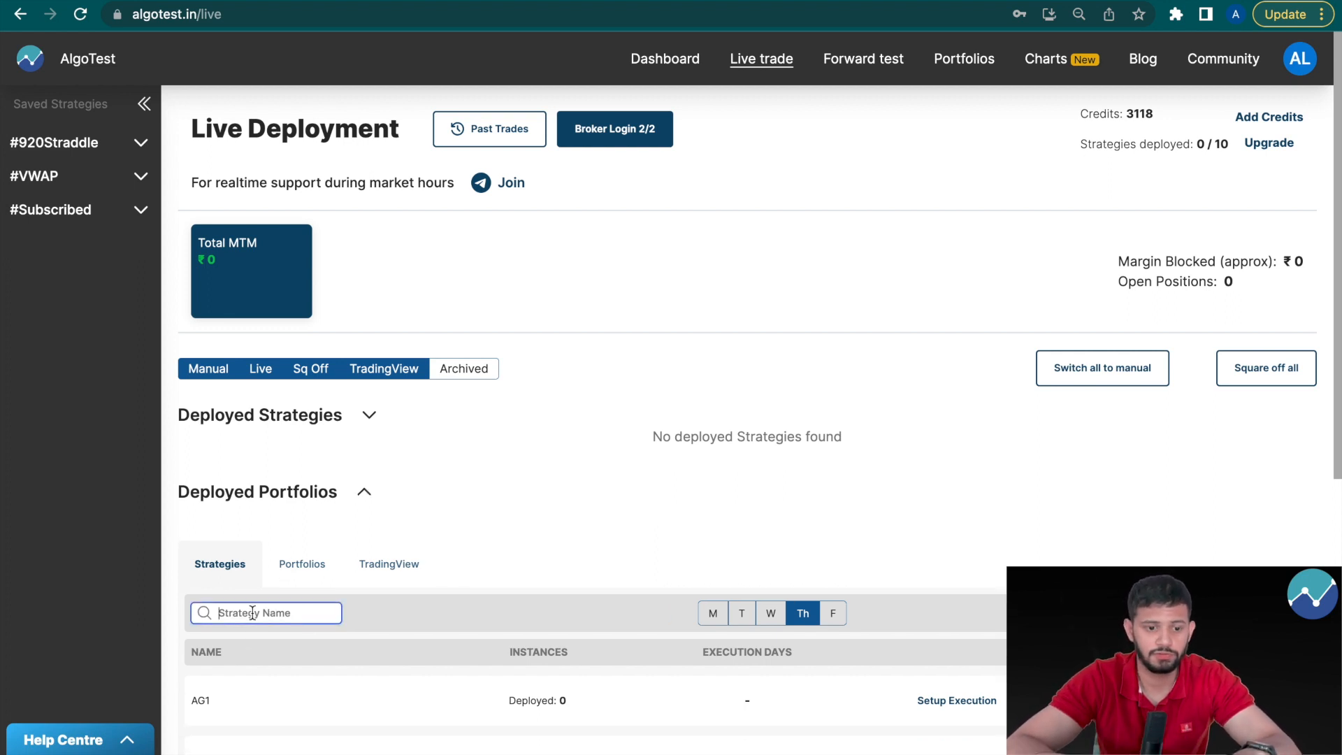
pyautogui.write('call')
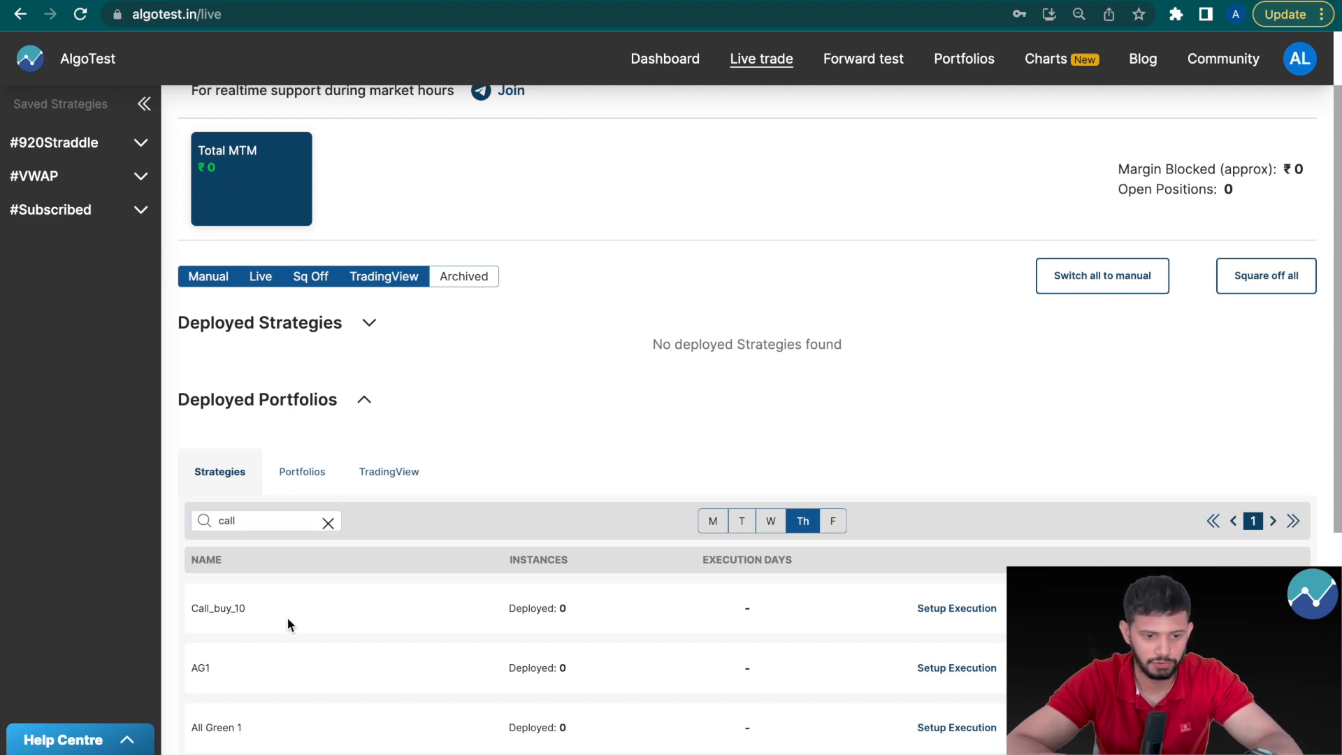
pyautogui.moveTo(956, 608)
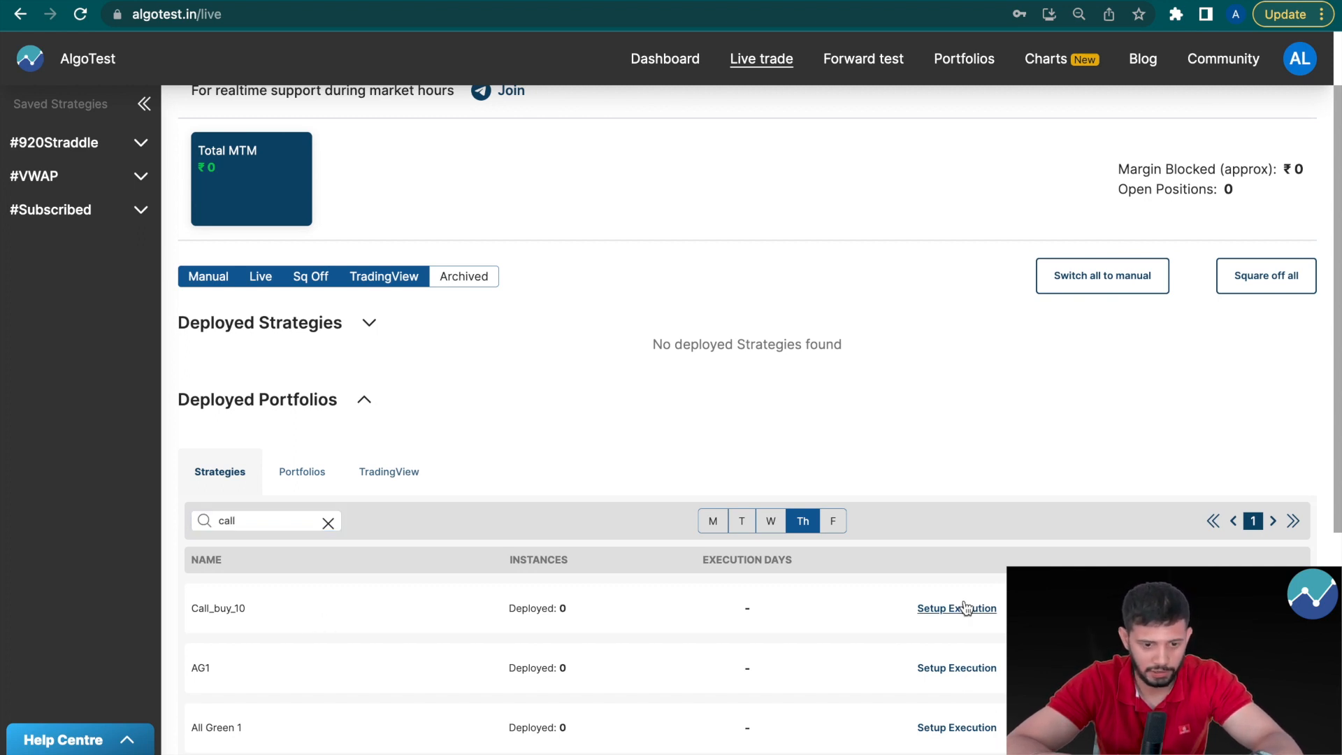
# Step: Save Call_buy_10's execution settings so the broker prompt appears with IIFL logged in
pyautogui.click(956, 608)
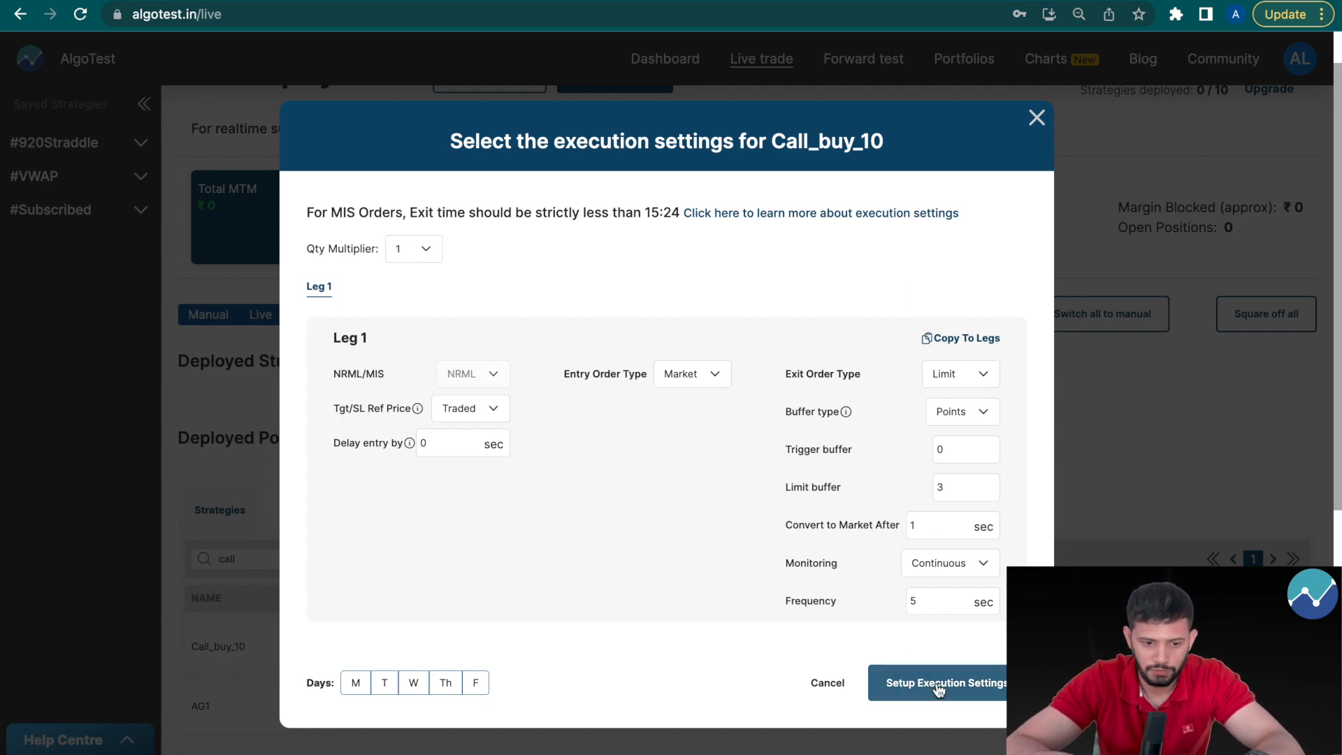
pyautogui.click(940, 682)
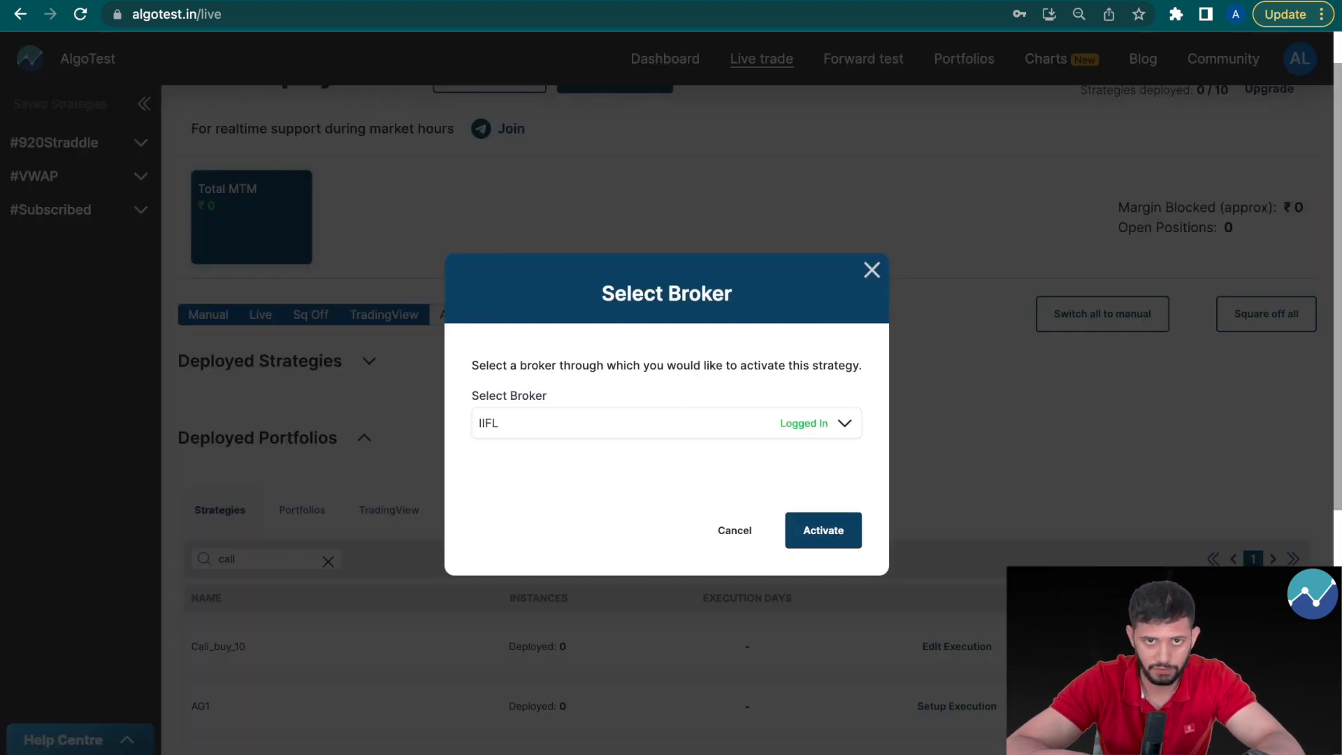
# Step: Choose the IIFL broker account and activate Call_buy_10 live on it
pyautogui.click(842, 422)
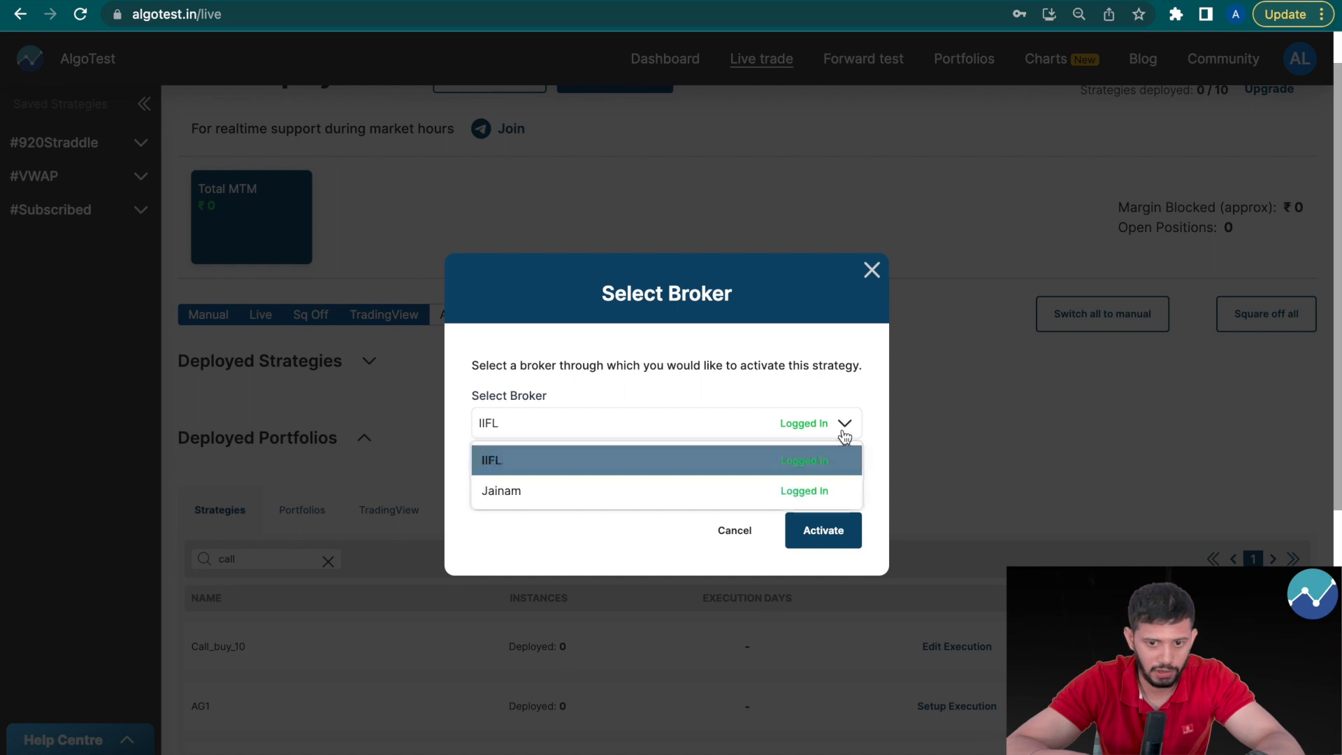
pyautogui.moveTo(637, 491)
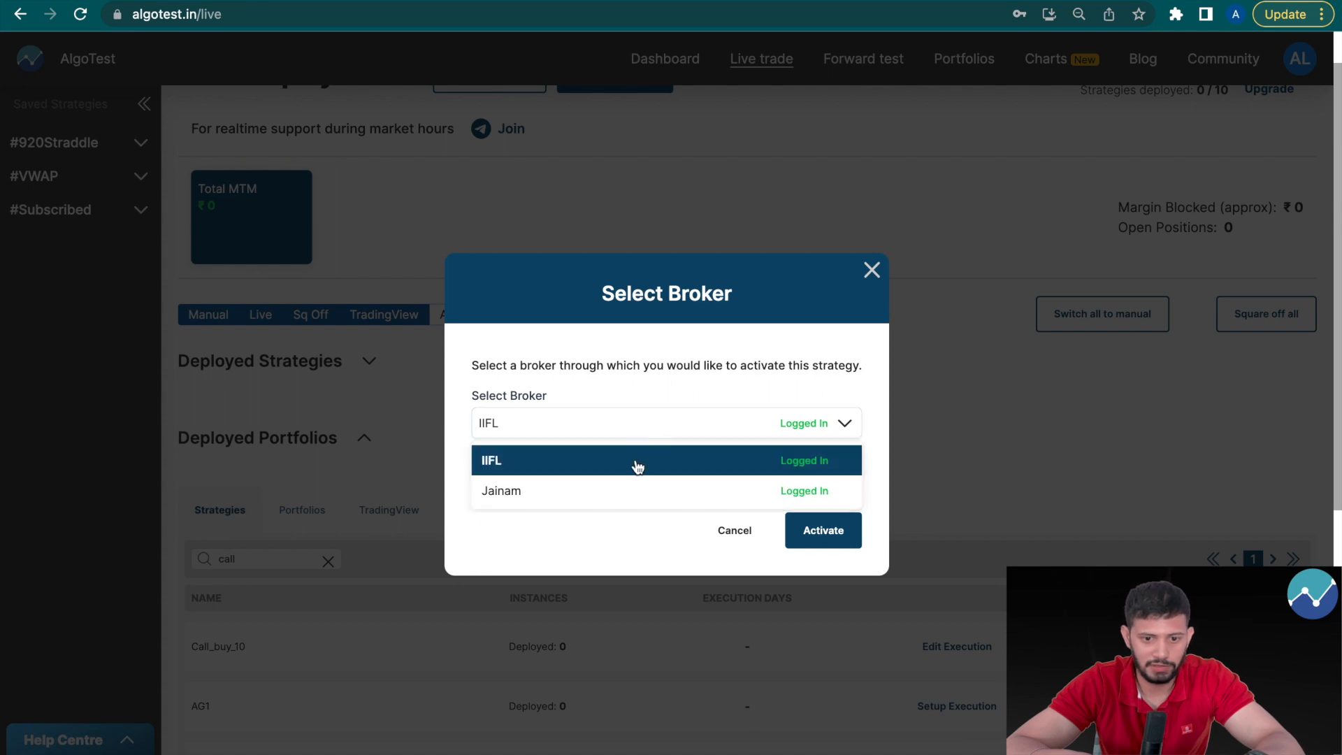
pyautogui.click(665, 460)
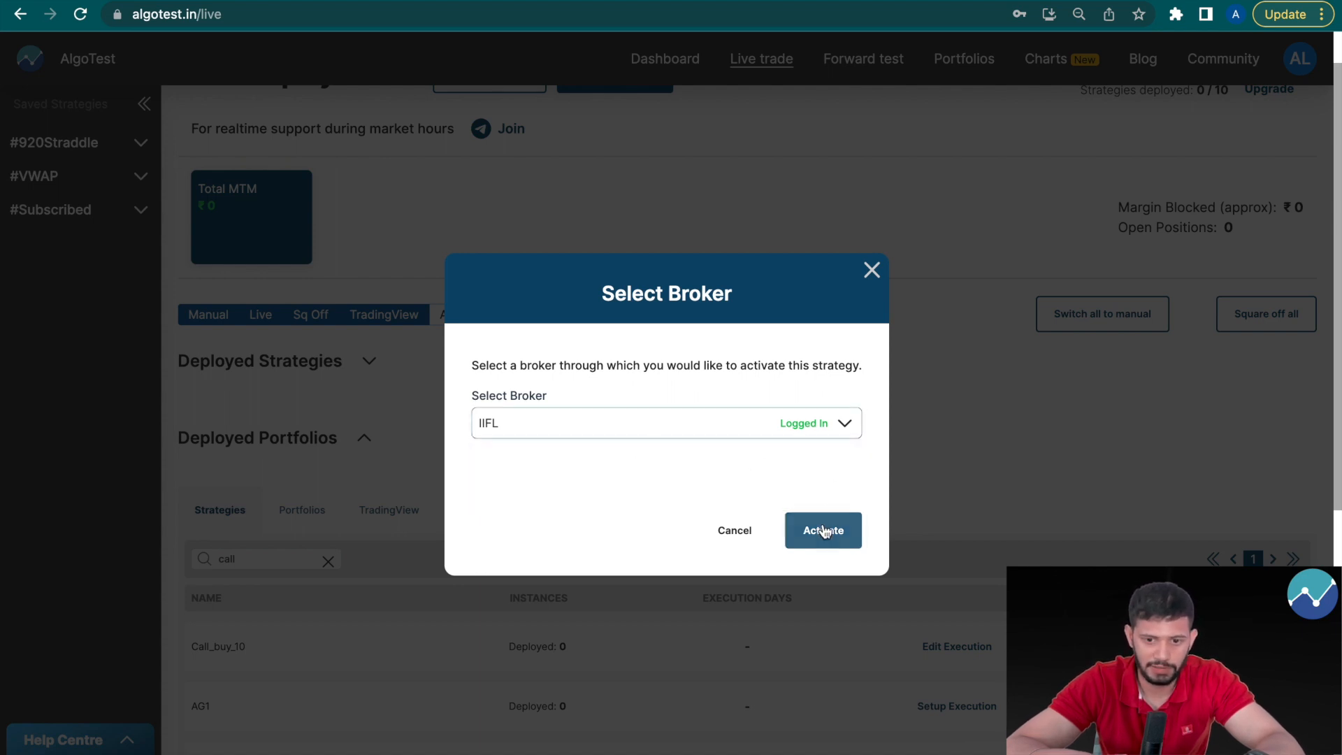
pyautogui.click(822, 530)
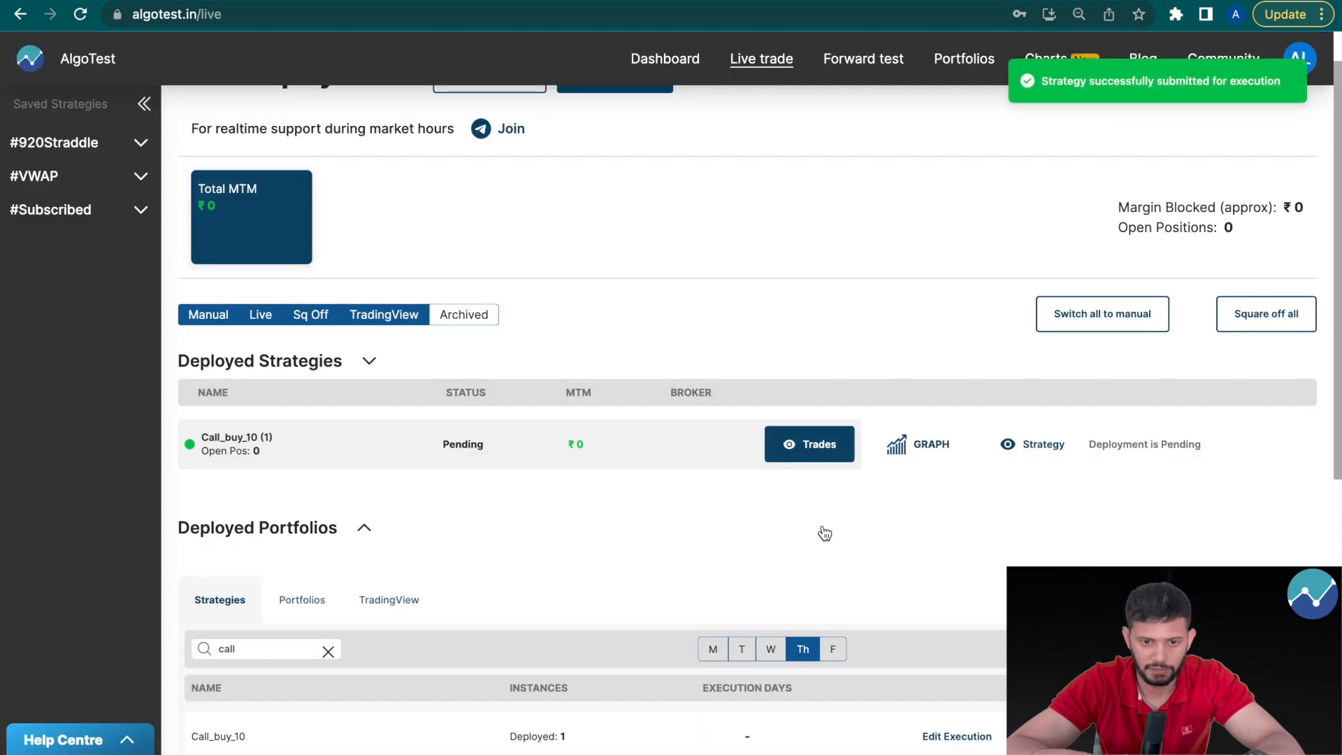
pyautogui.click(363, 527)
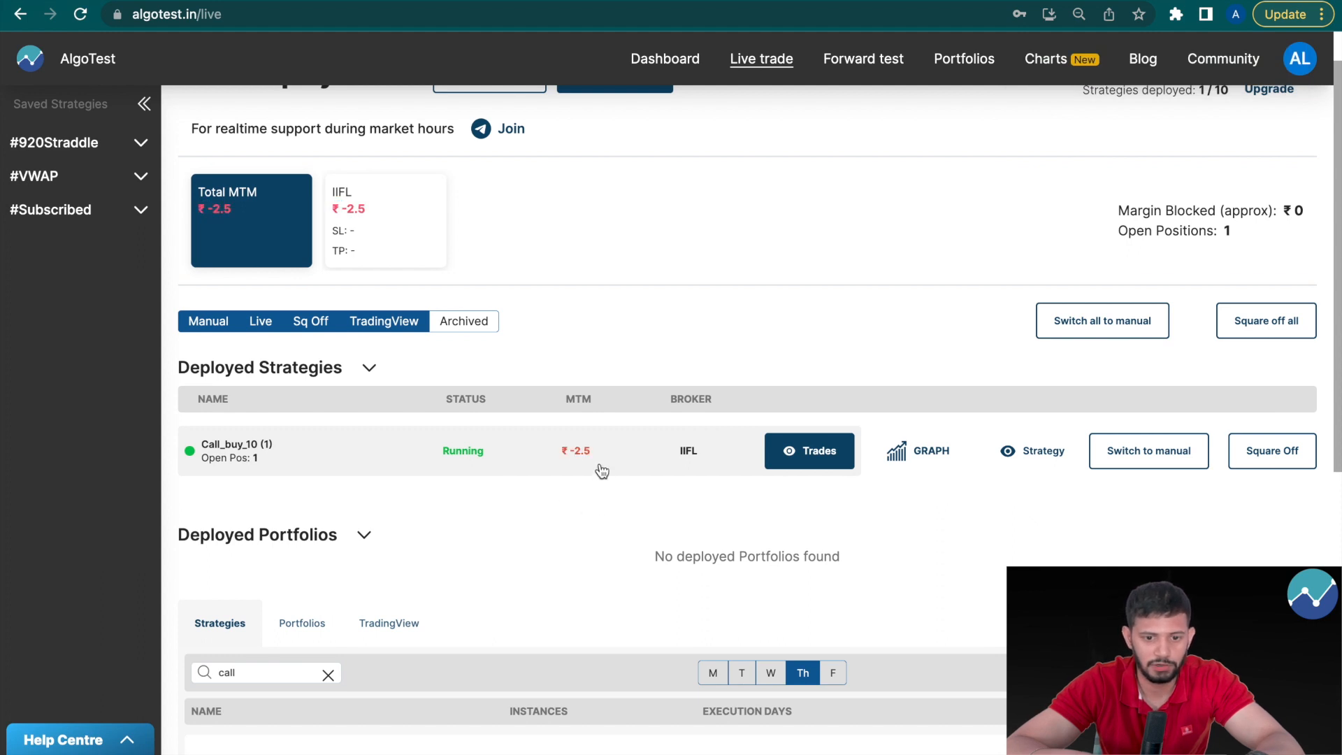
pyautogui.moveTo(577, 544)
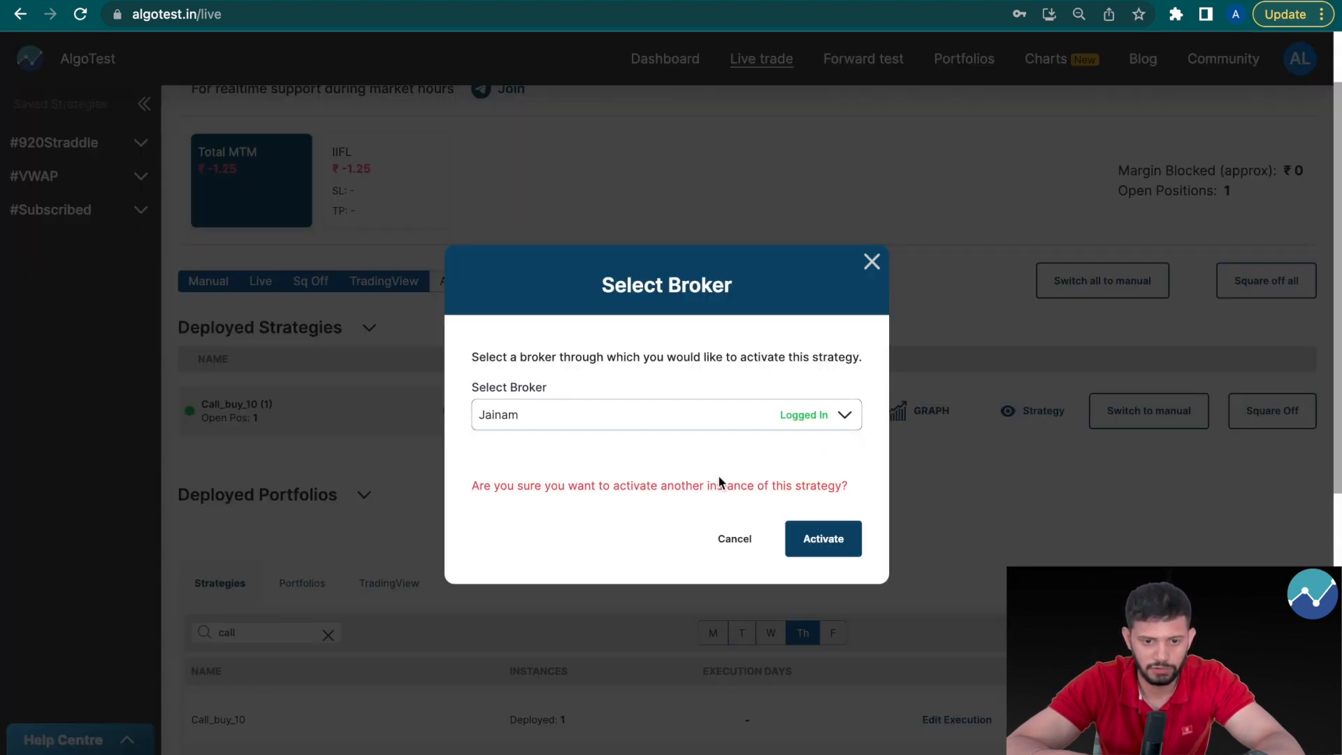
pyautogui.moveTo(680, 452)
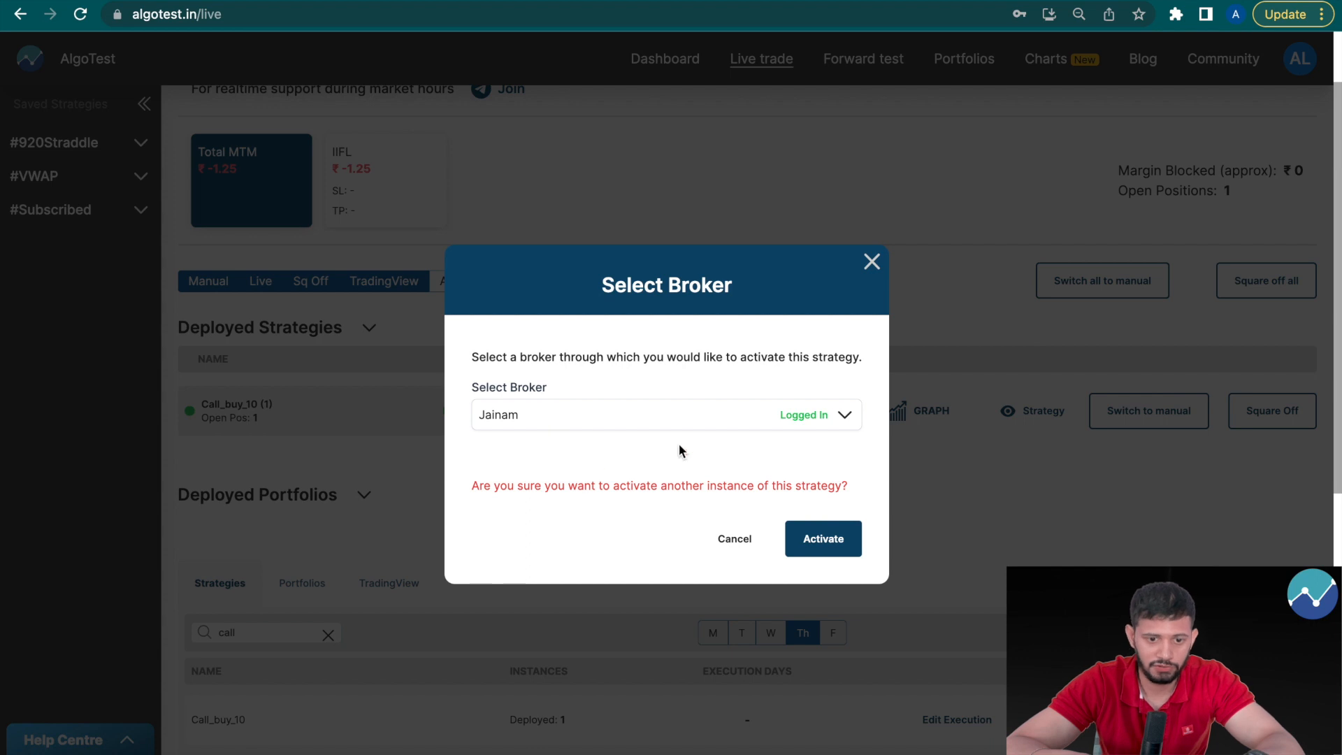
pyautogui.moveTo(794, 501)
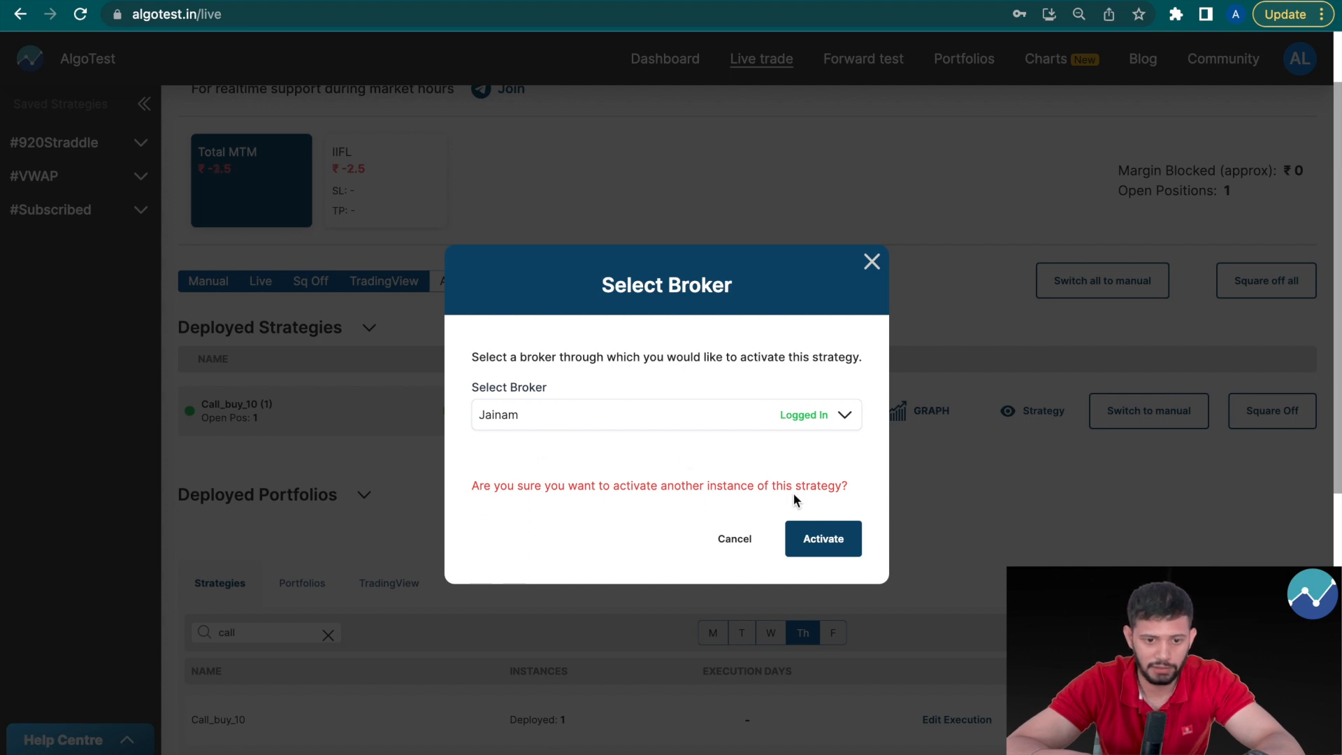
pyautogui.moveTo(843, 502)
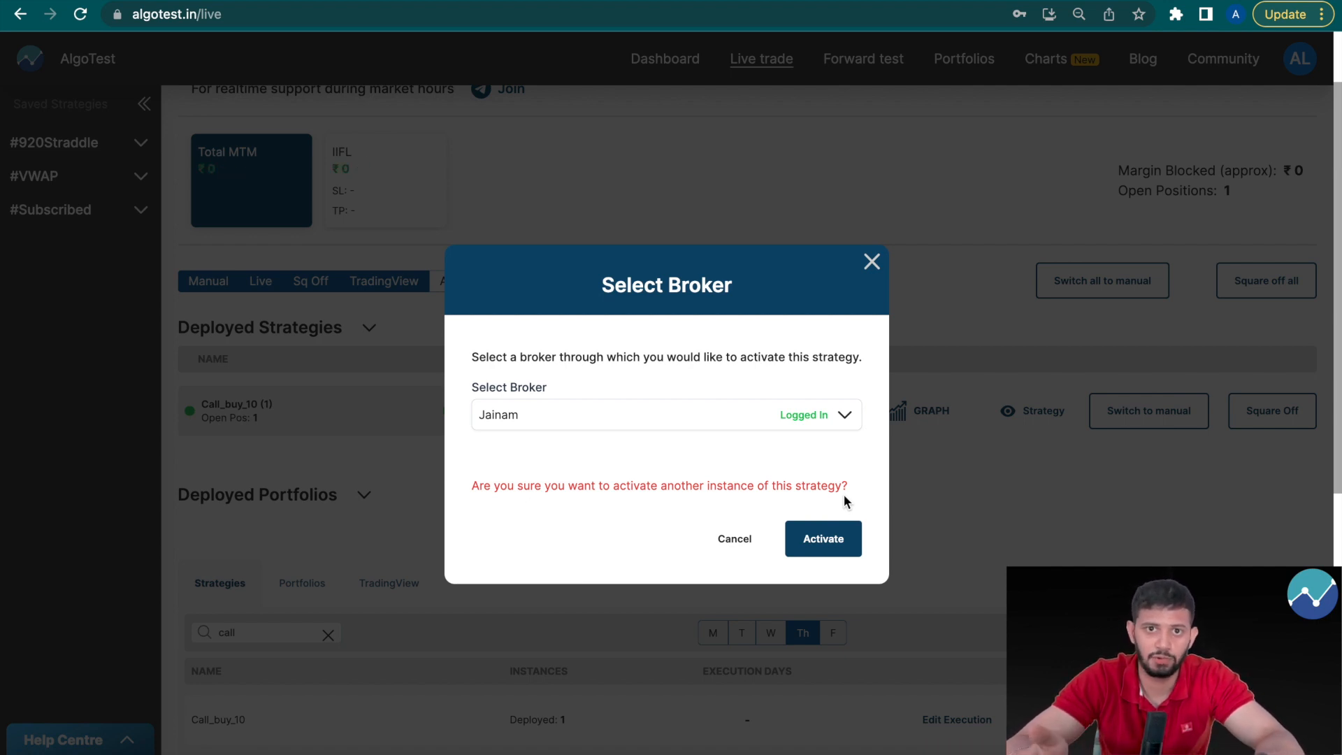
# Step: Activate a second Call_buy_10 instance live on the Jainam account
pyautogui.click(822, 538)
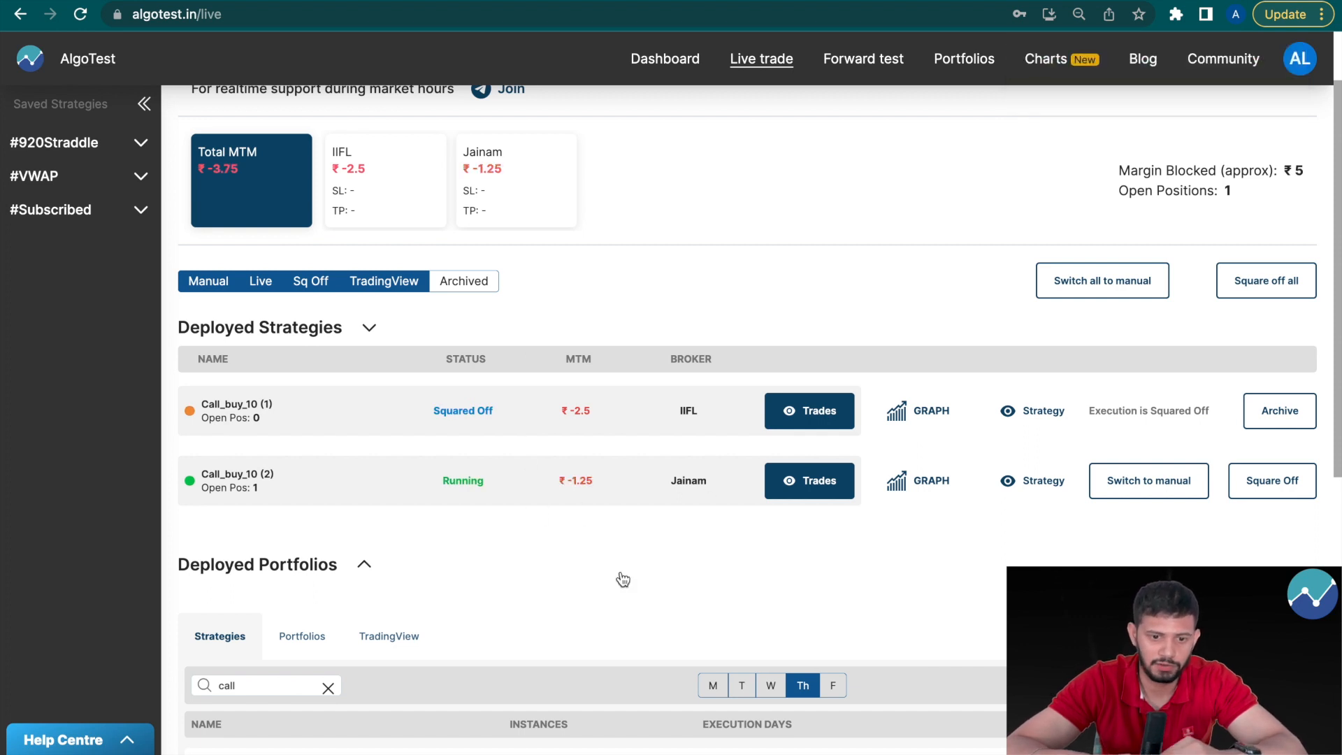
# Step: Turn on IIFL broker-level stop loss 2 and target profit 2, then go to the Brokers page
pyautogui.scroll(3)
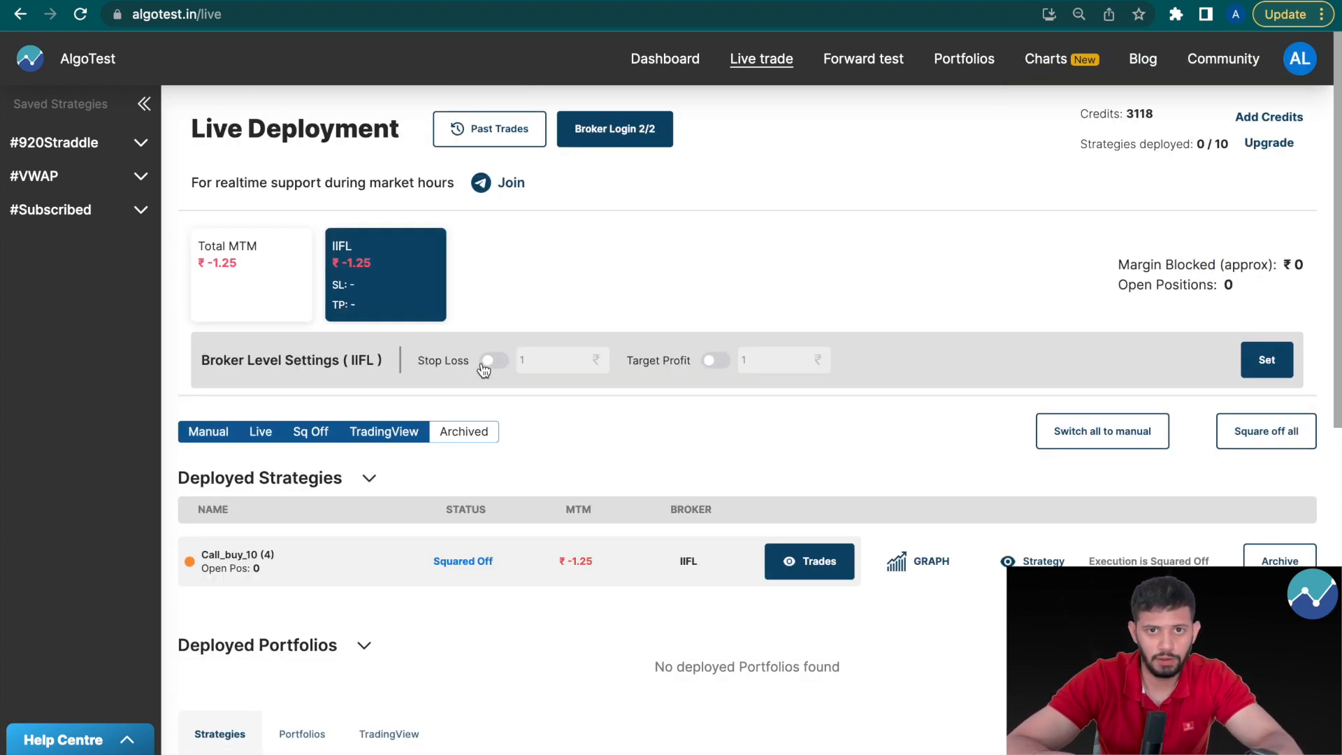
pyautogui.click(494, 359)
pyautogui.write('2')
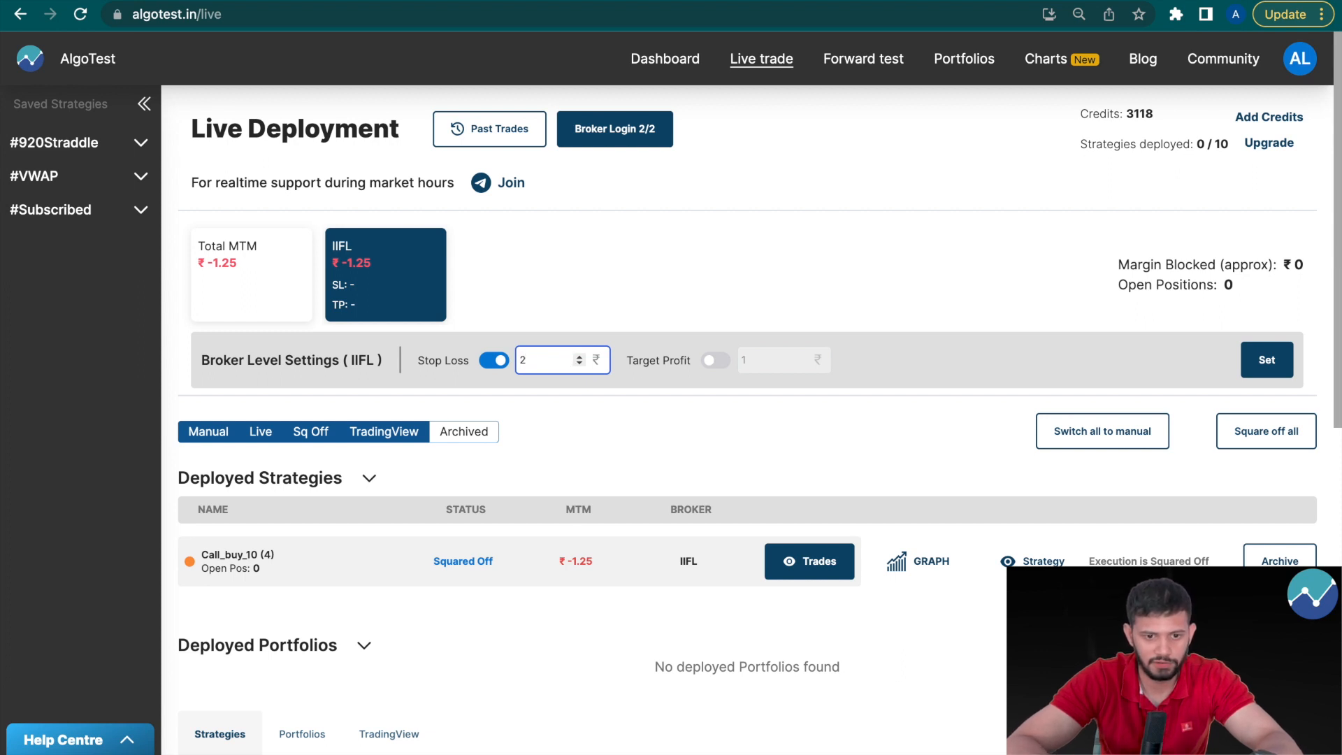
pyautogui.click(715, 359)
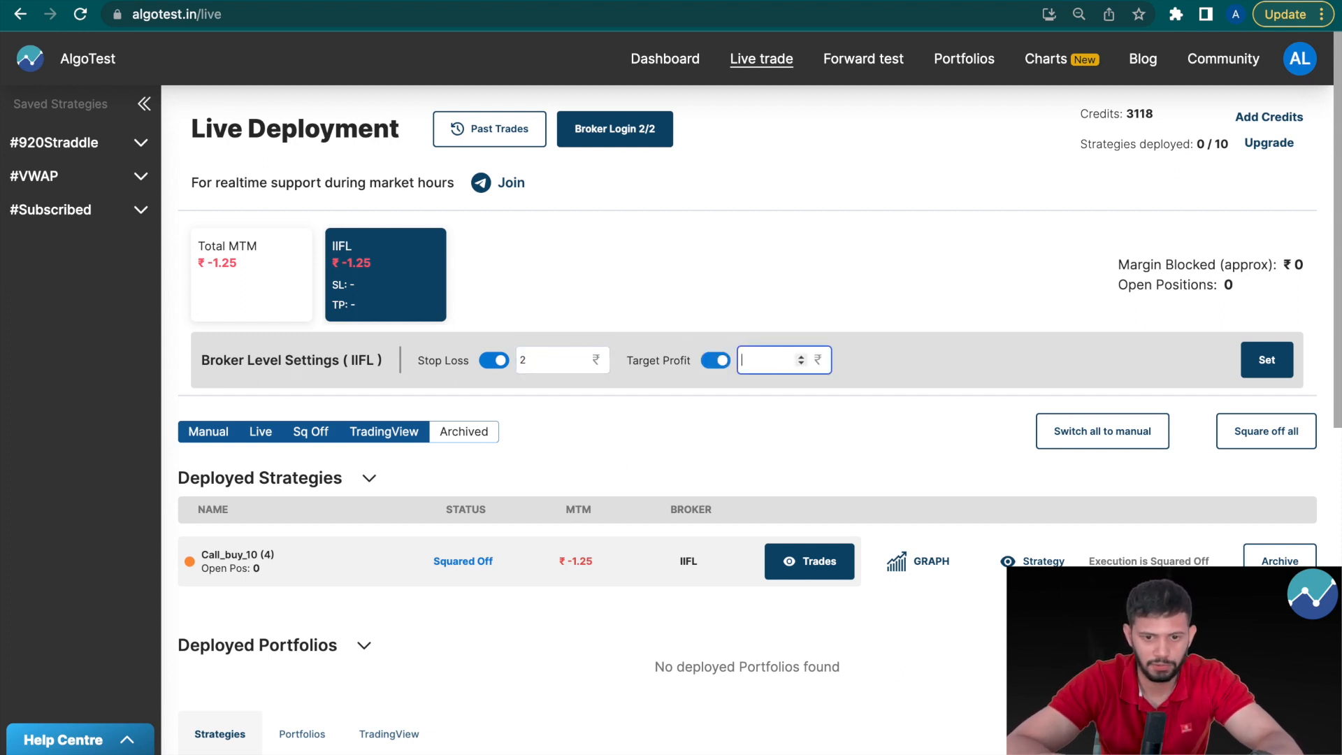
pyautogui.write('2')
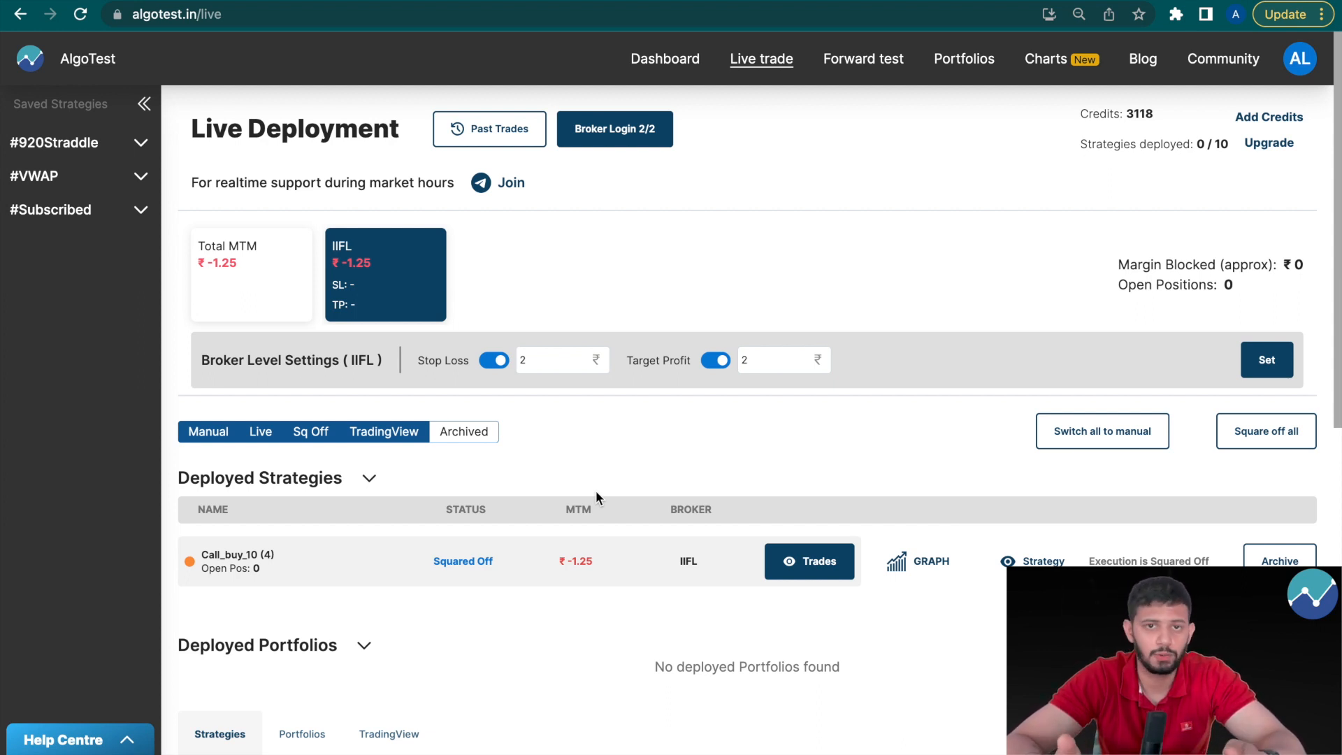
pyautogui.click(614, 129)
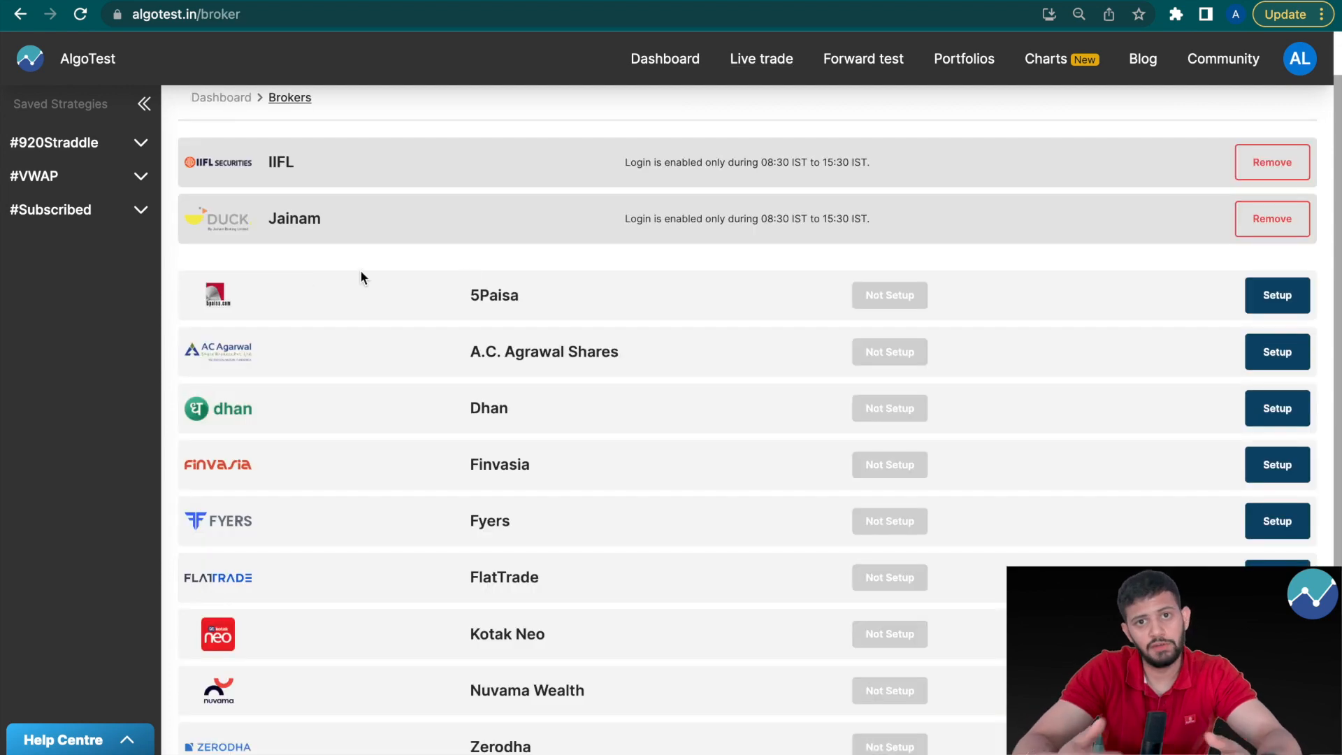
pyautogui.moveTo(533, 487)
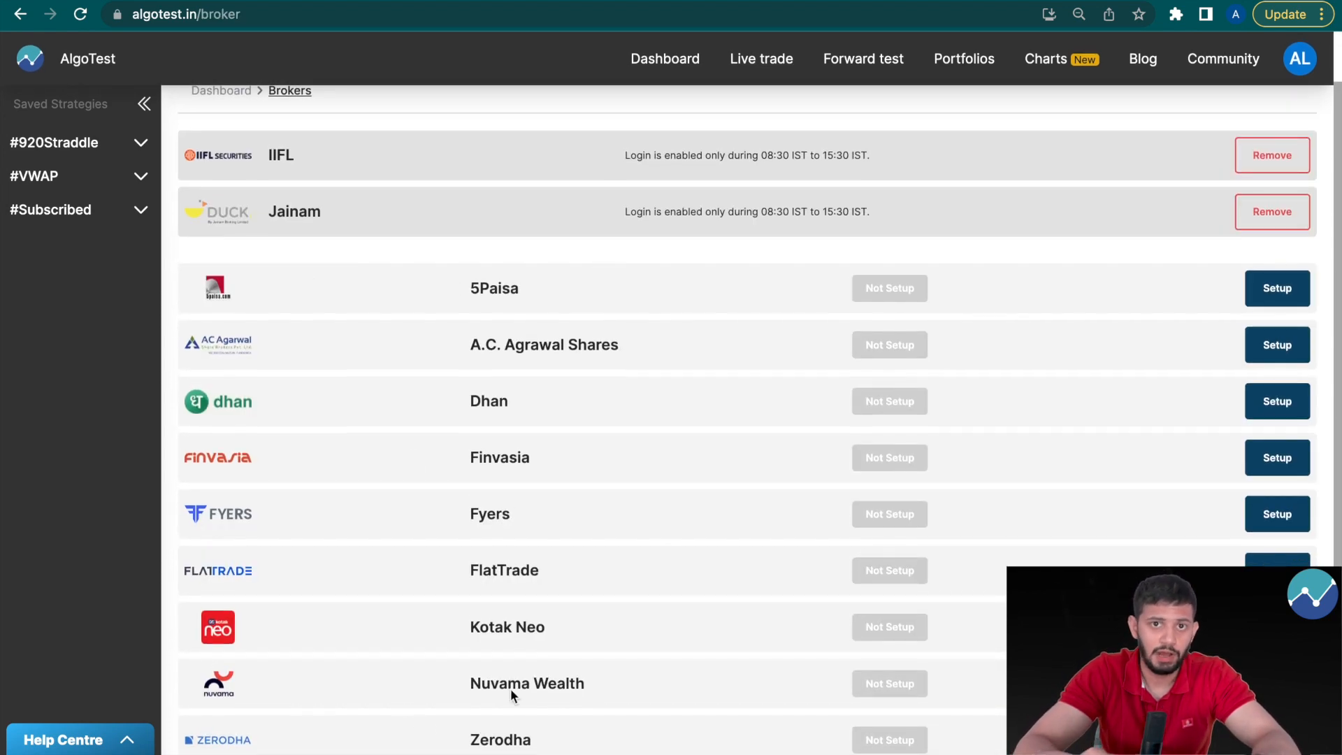
pyautogui.moveTo(491, 270)
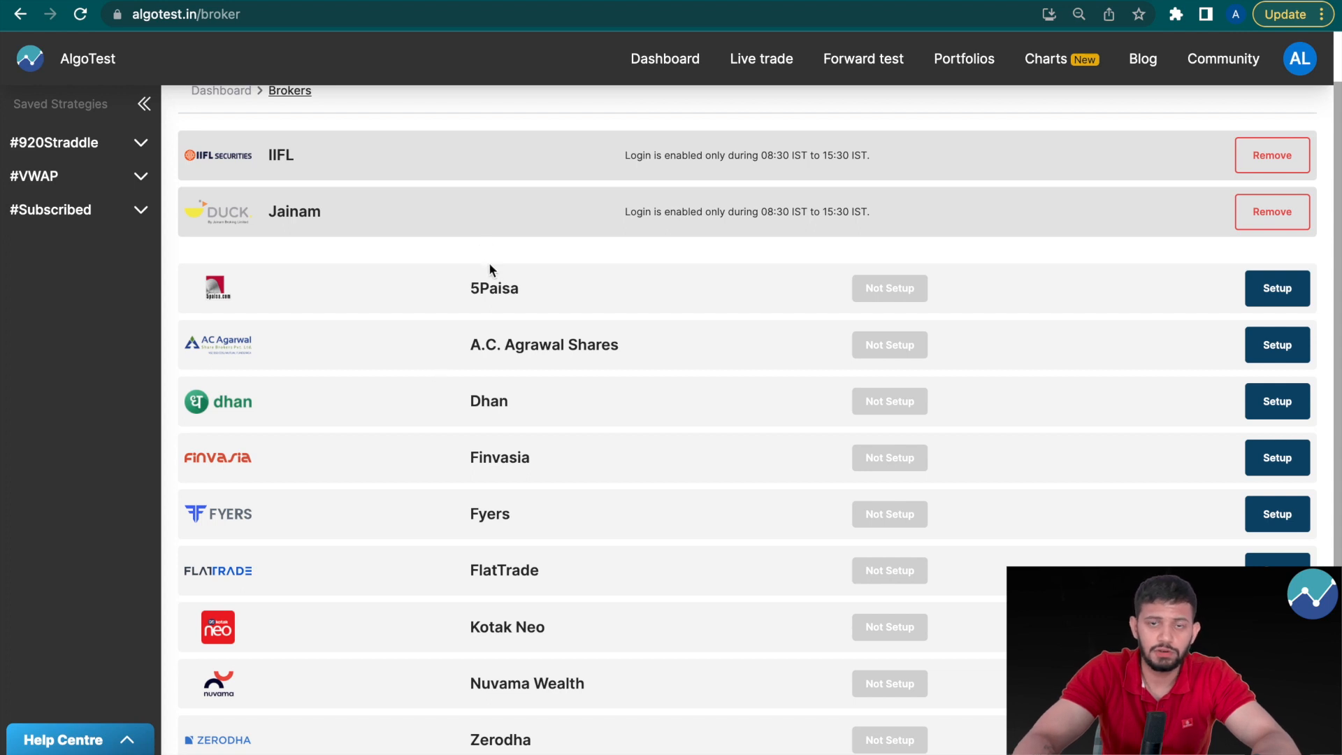
pyautogui.moveTo(493, 208)
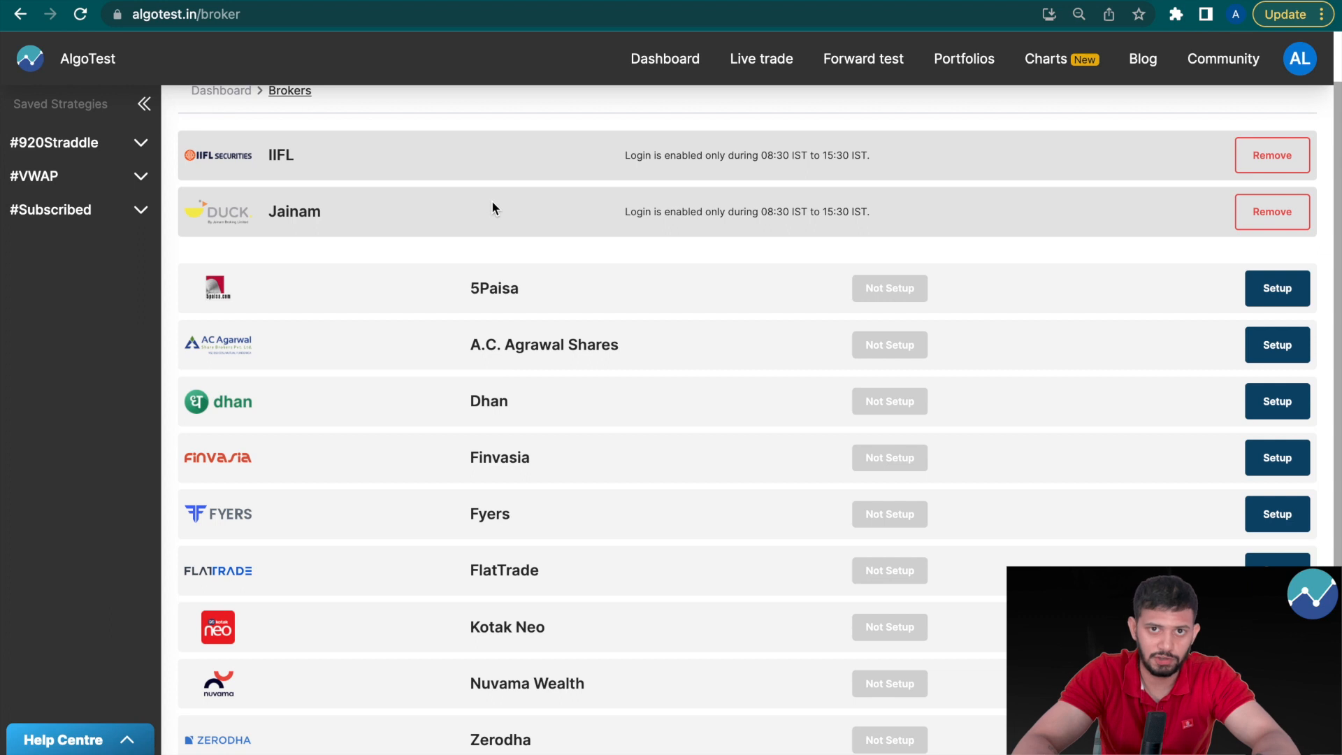
# Step: Return to the dashboard from the Brokers page
pyautogui.click(664, 59)
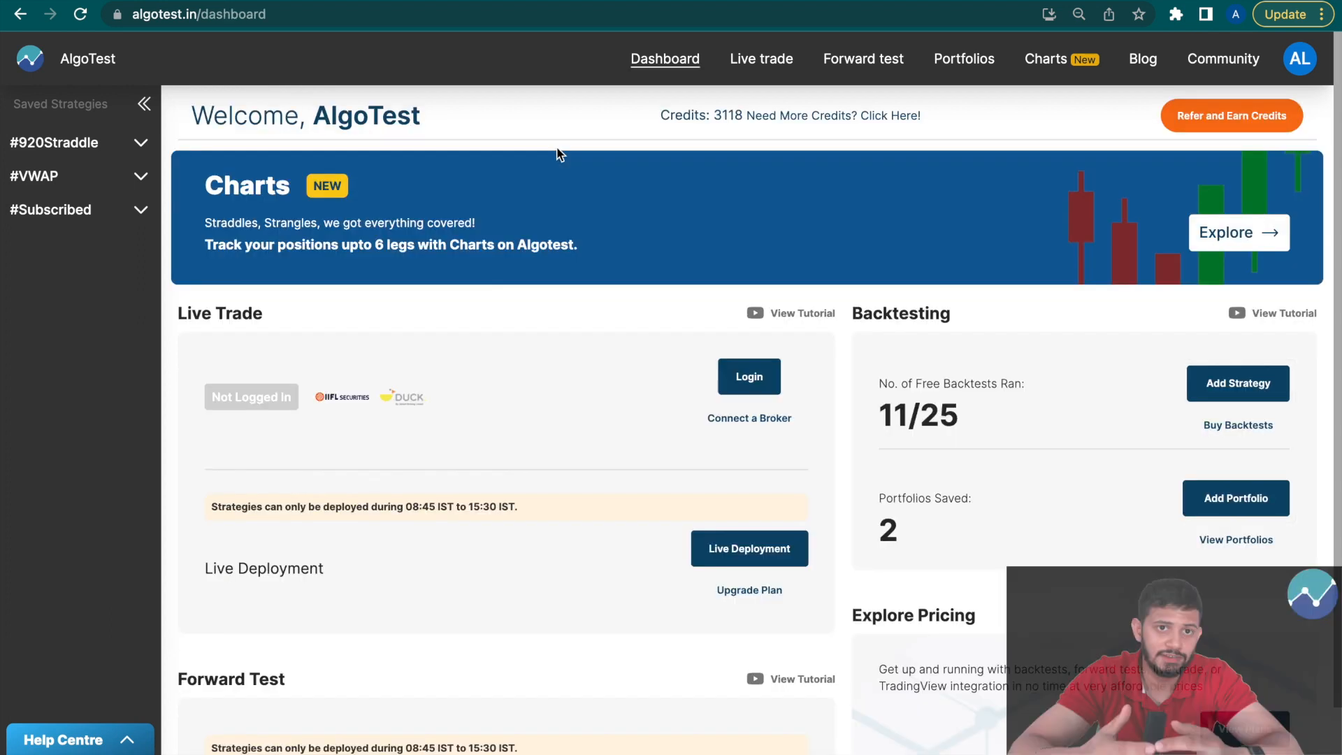